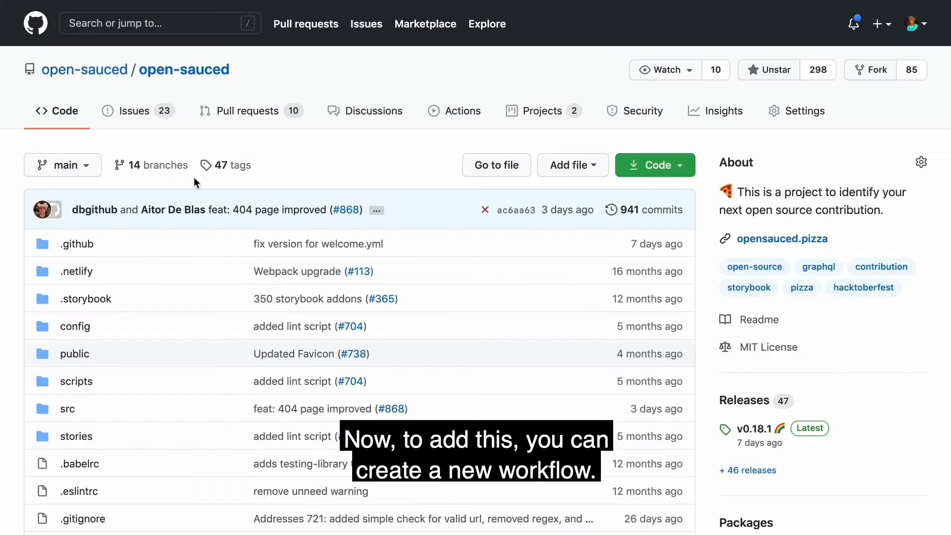
- Create a new empty file inside the repository's .github/workflows folder
{"action": "left_click", "coordinate": [76, 243]}
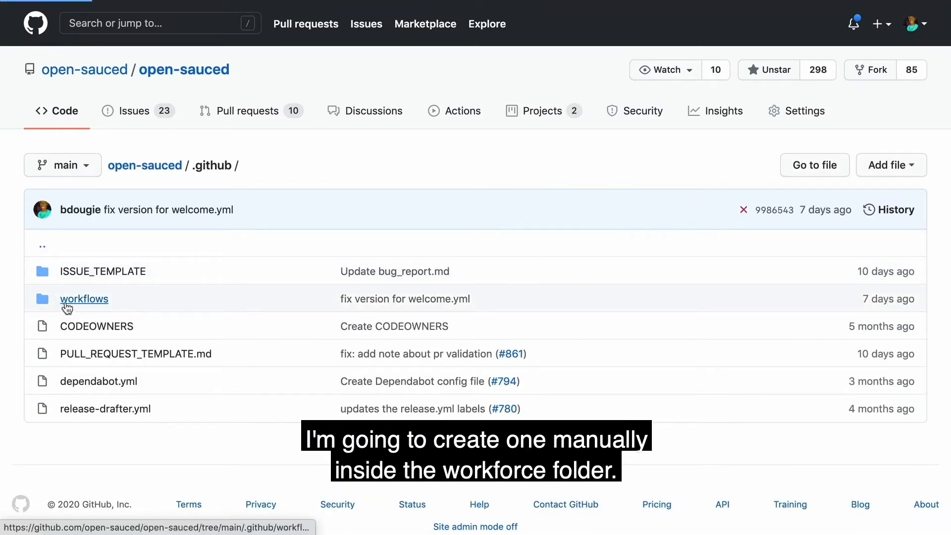
{"action": "left_click", "coordinate": [890, 166]}
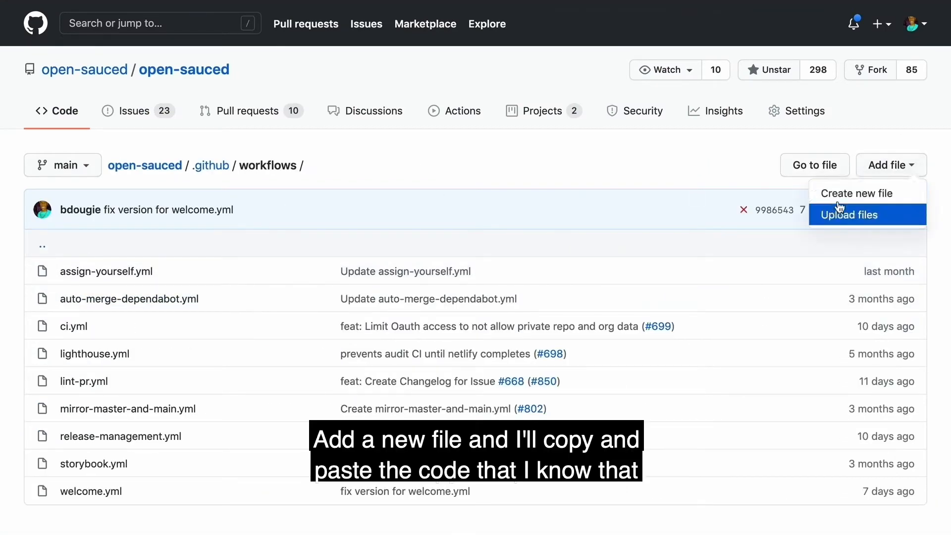
{"action": "left_click", "coordinate": [857, 193]}
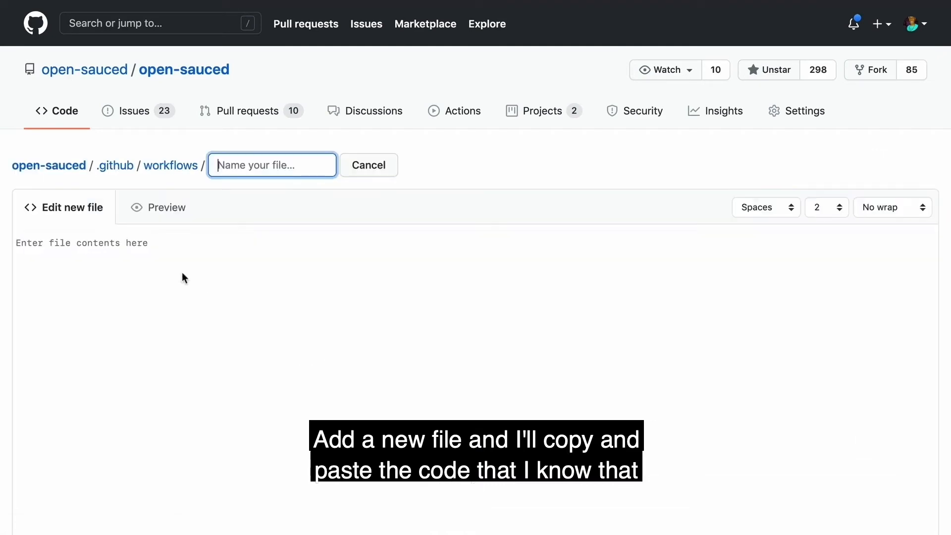
- Name the file hello.yml and fill it with the Welcome New Contributor first-interaction workflow
{"action": "type", "text": "hello."}
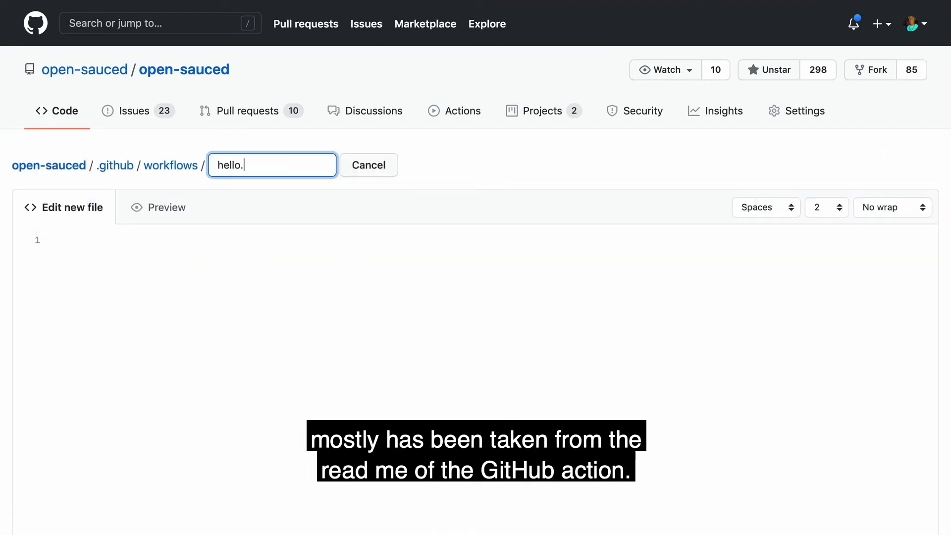
{"action": "type", "text": "yml"}
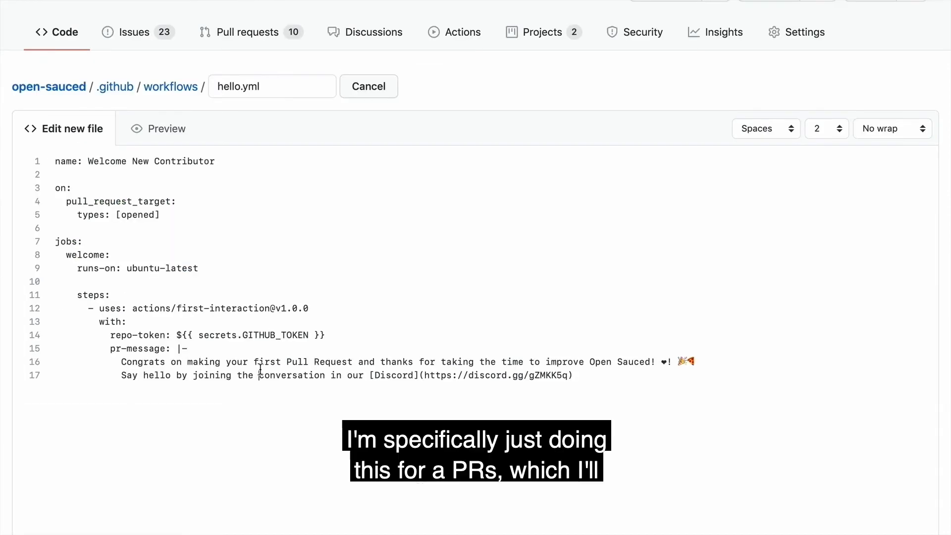
{"action": "scroll", "scroll_direction": "down", "scroll_amount": 3}
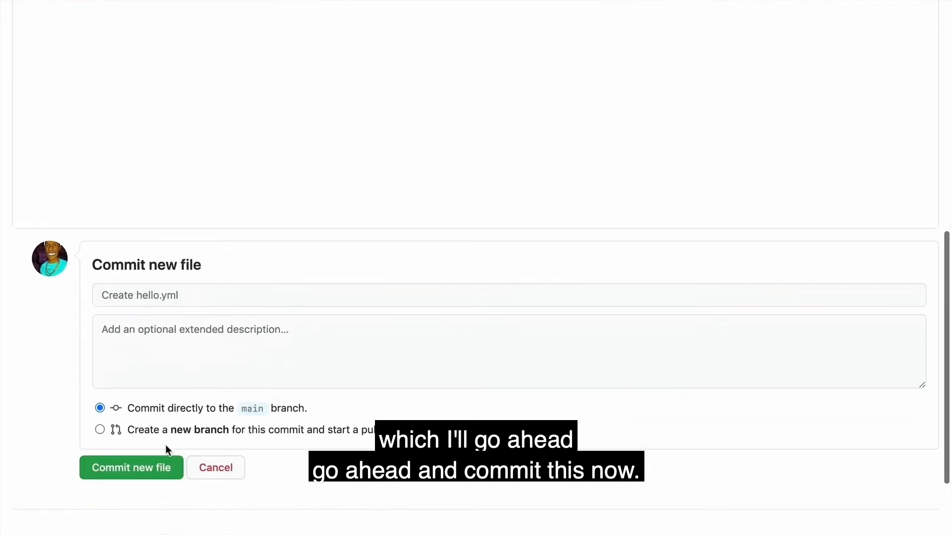